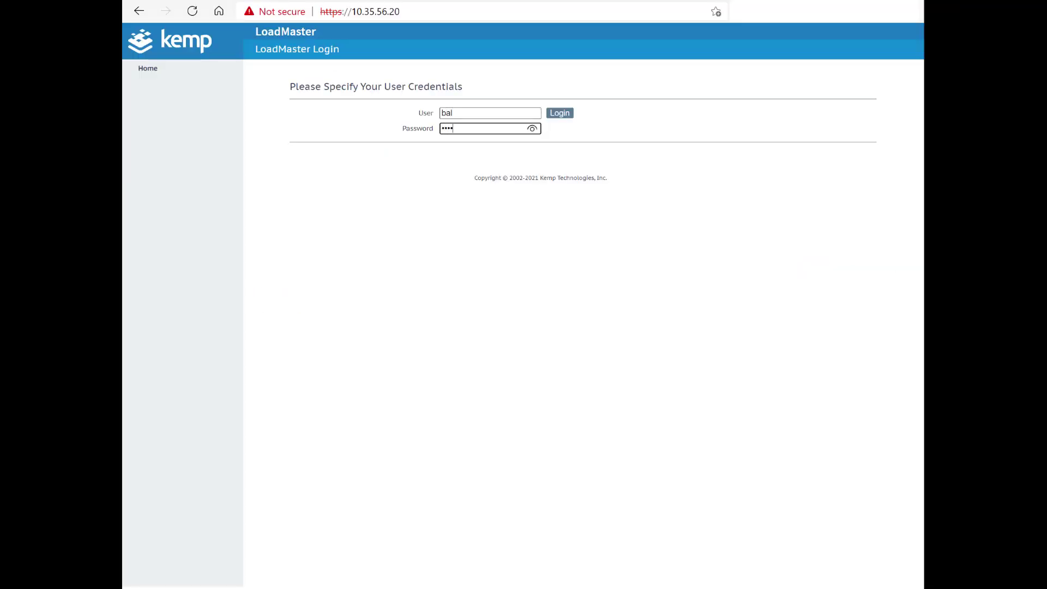
# Step: Sign in to the LoadMaster and land on the System Status dashboard
pyautogui.click(559, 113)
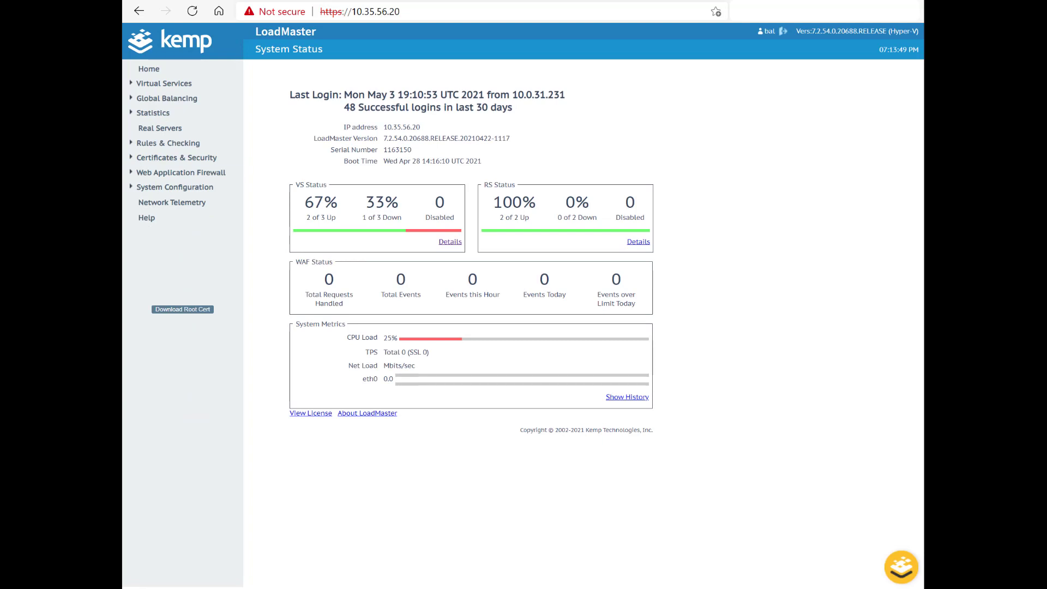
# Step: Upload modsecurity_allowlist.conf on the WAF Custom Rules page and install it as a ruleset
pyautogui.click(180, 172)
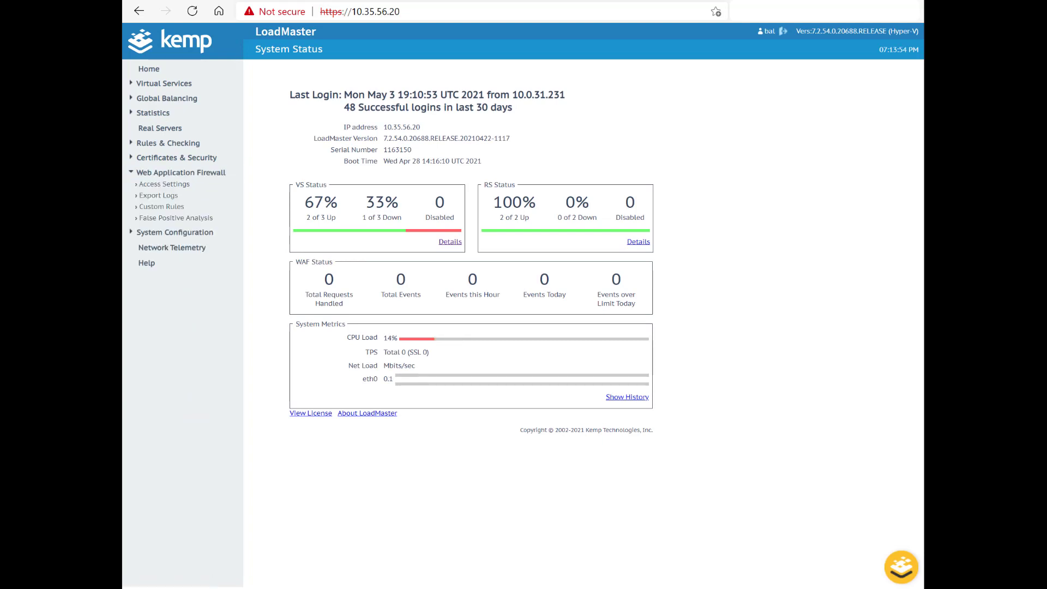
pyautogui.click(162, 206)
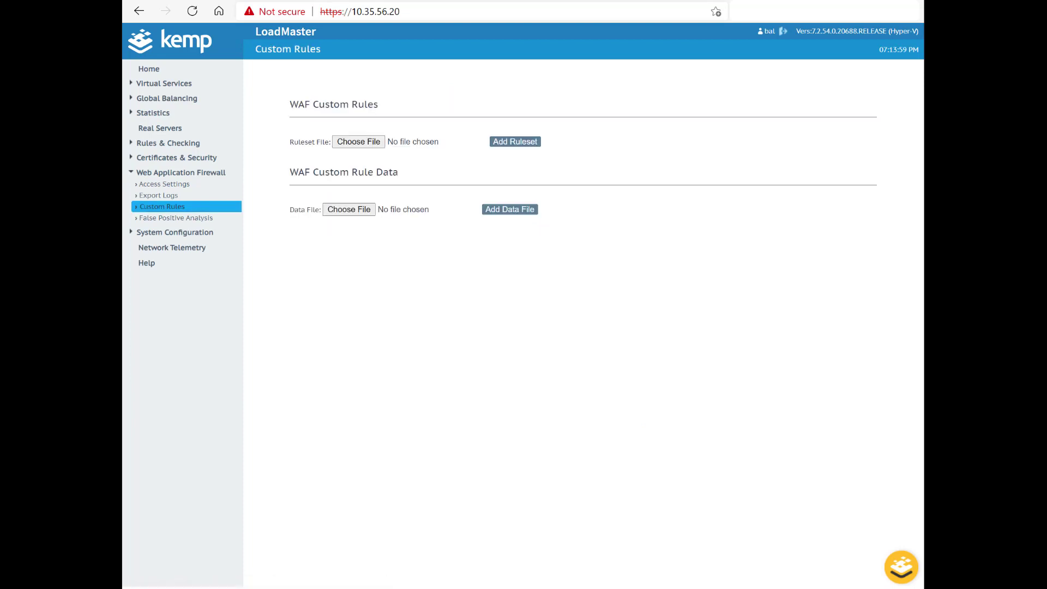
pyautogui.click(358, 141)
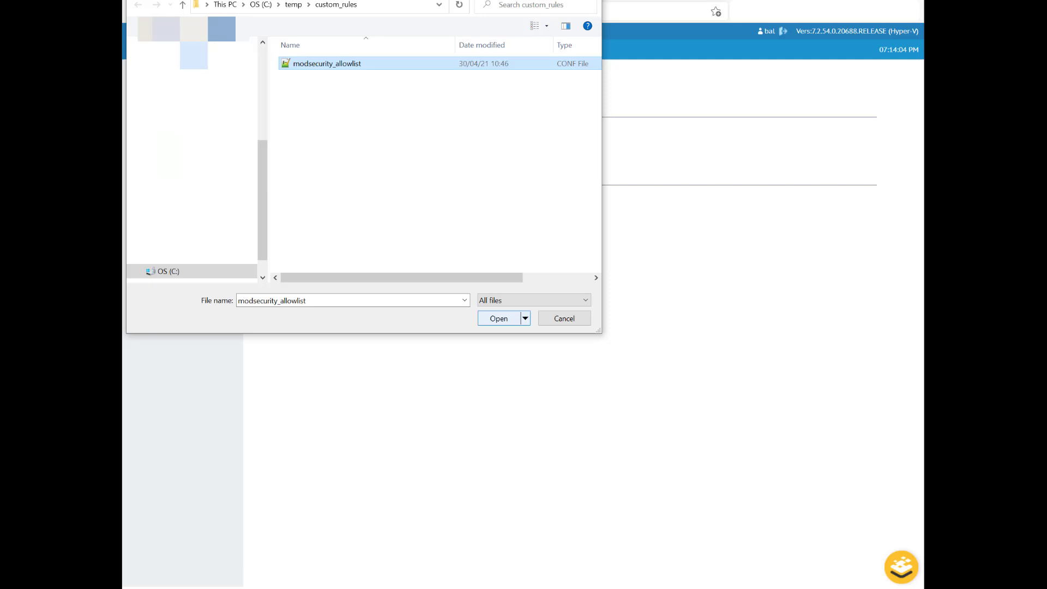
pyautogui.click(498, 318)
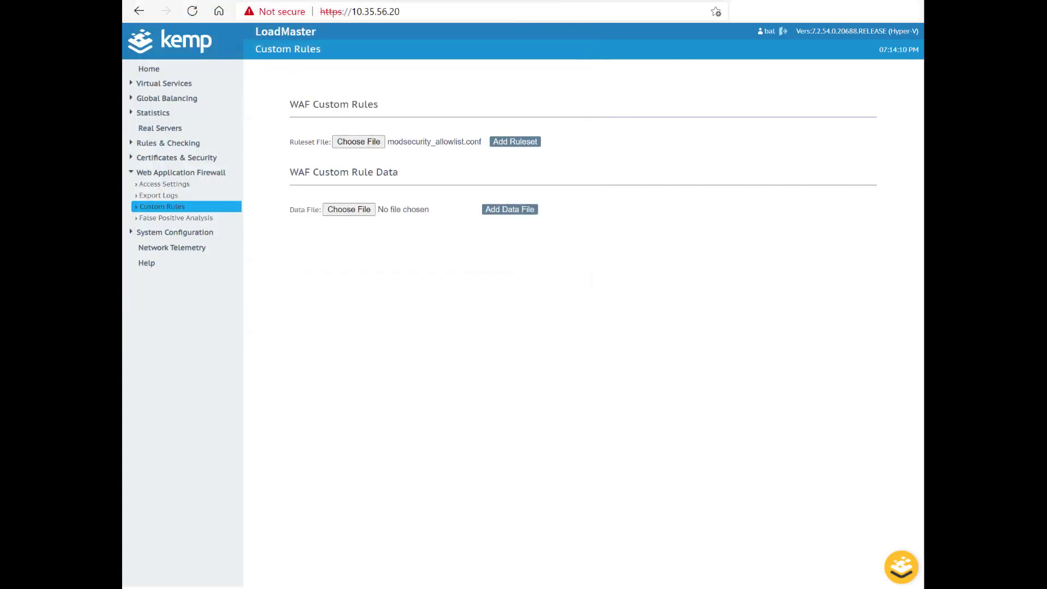
pyautogui.click(514, 141)
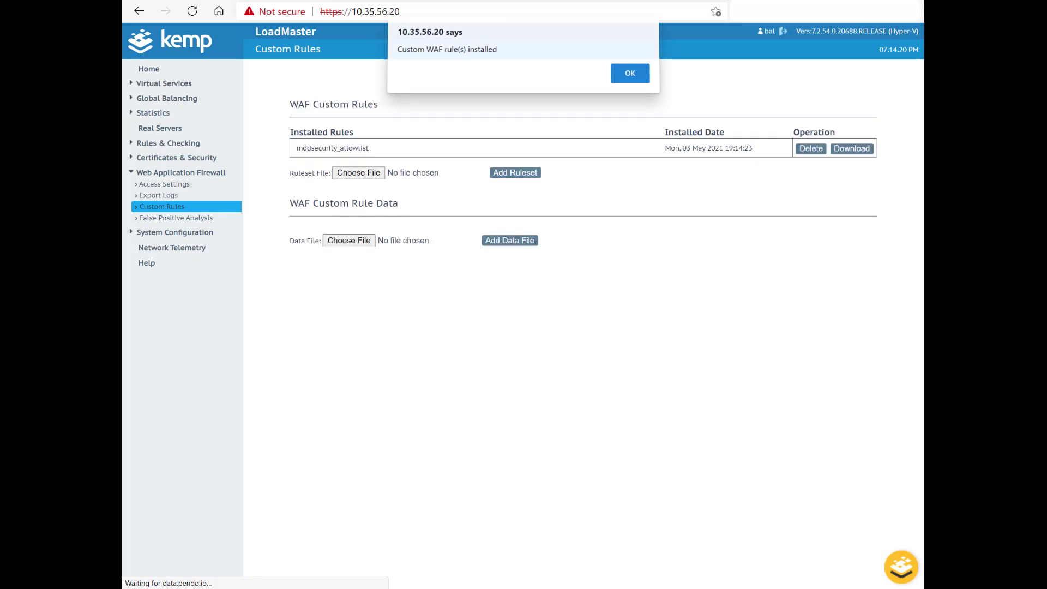
pyautogui.click(628, 73)
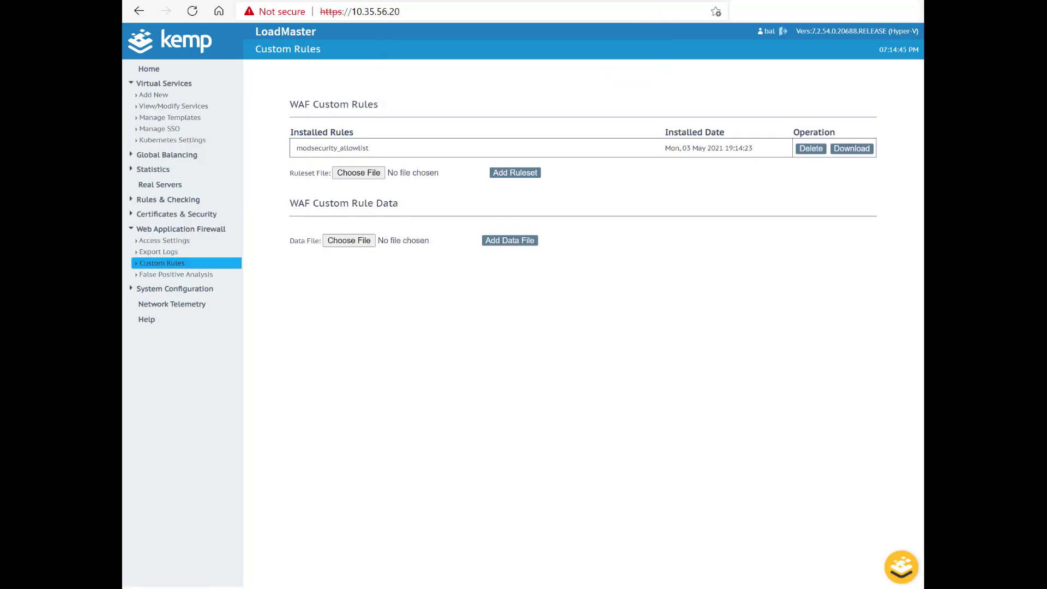
# Step: Open View/Modify Services and modify the 10.35.56.31:80 virtual service
pyautogui.click(174, 105)
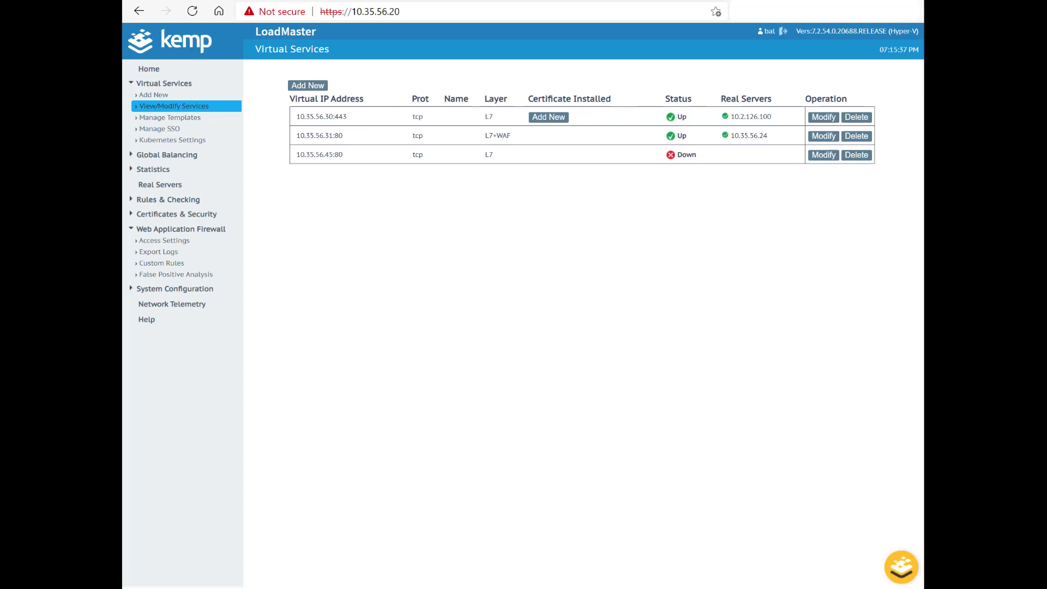
pyautogui.moveTo(824, 154)
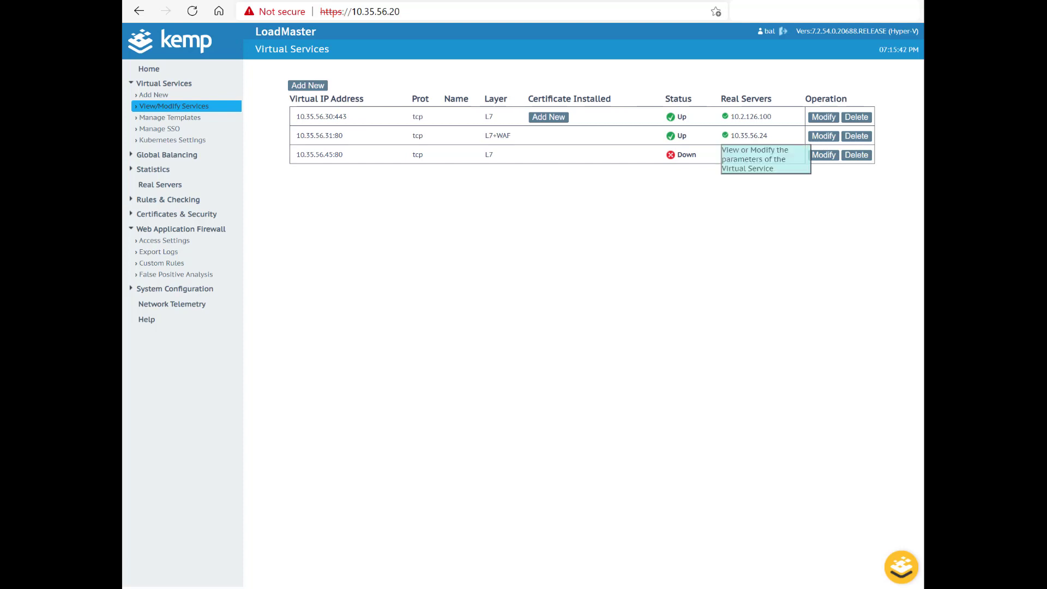
pyautogui.click(823, 135)
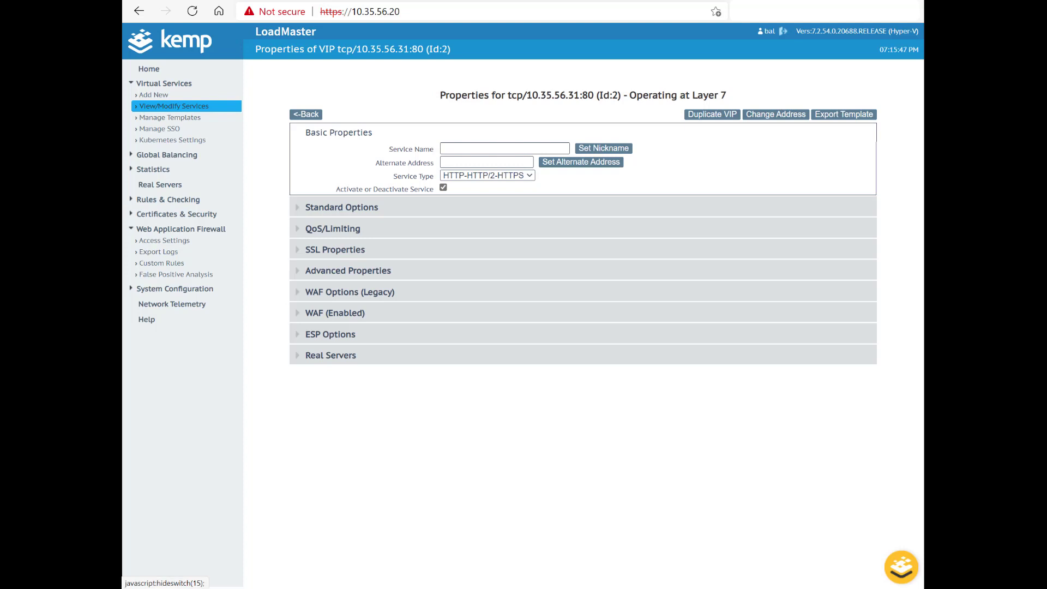
# Step: In the service's WAF Manage Rules list, tick the modsecurity_allowlist custom ruleset
pyautogui.click(335, 313)
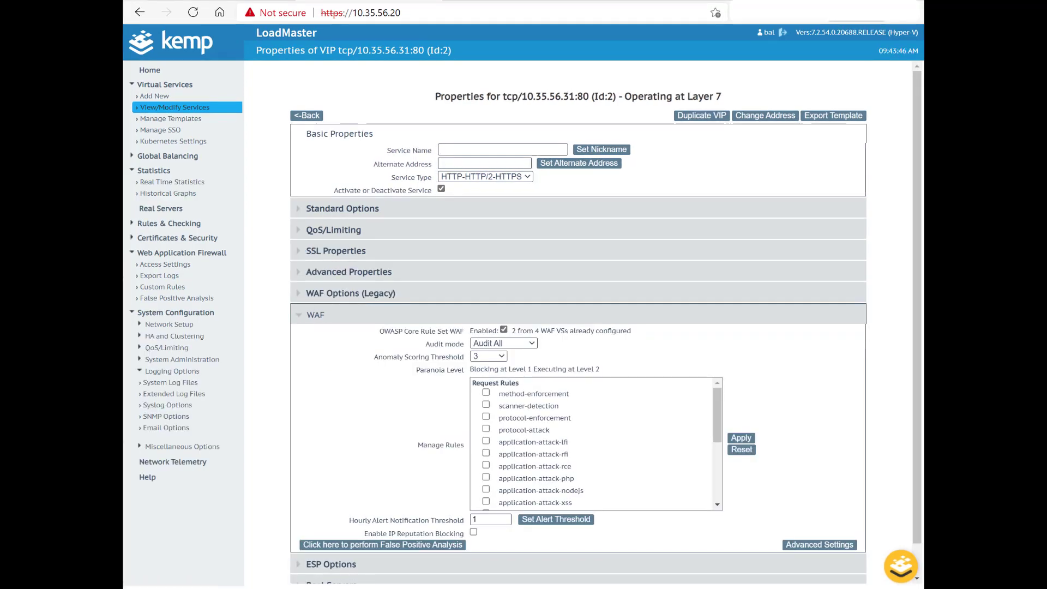
pyautogui.scroll(-3)
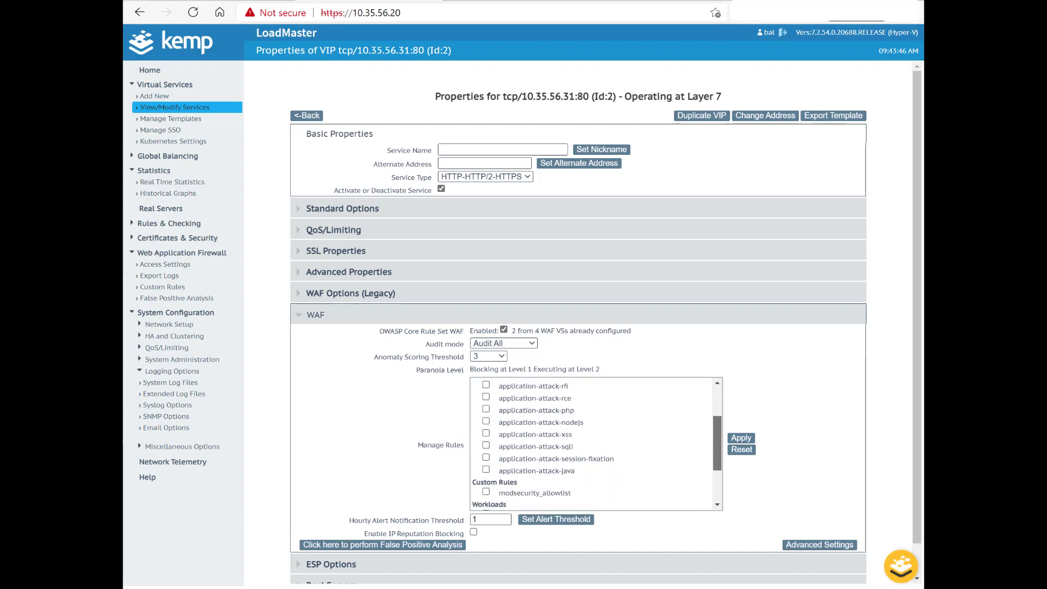
pyautogui.scroll(-3)
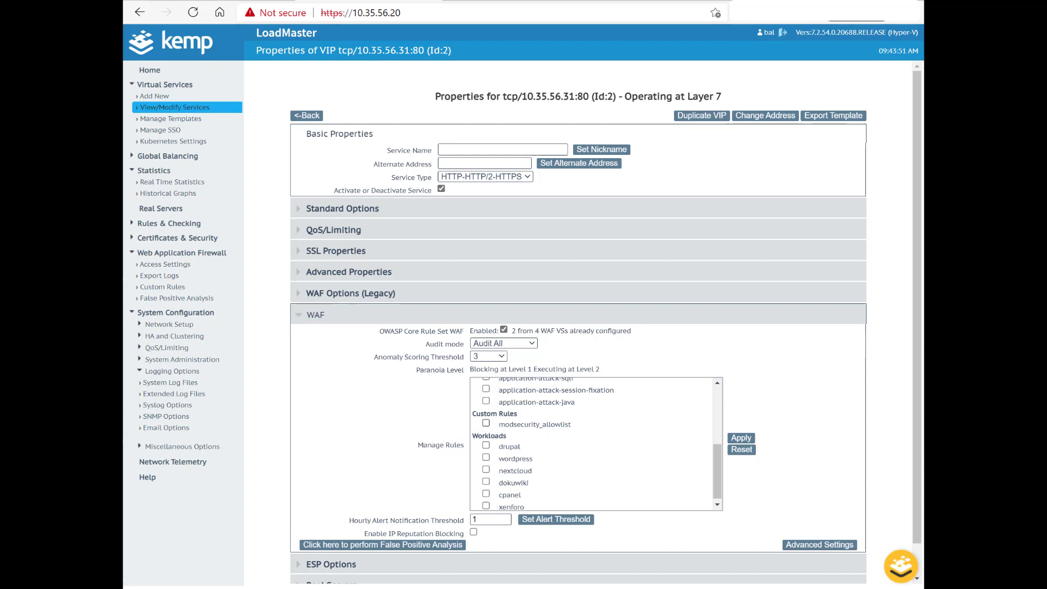
pyautogui.click(487, 424)
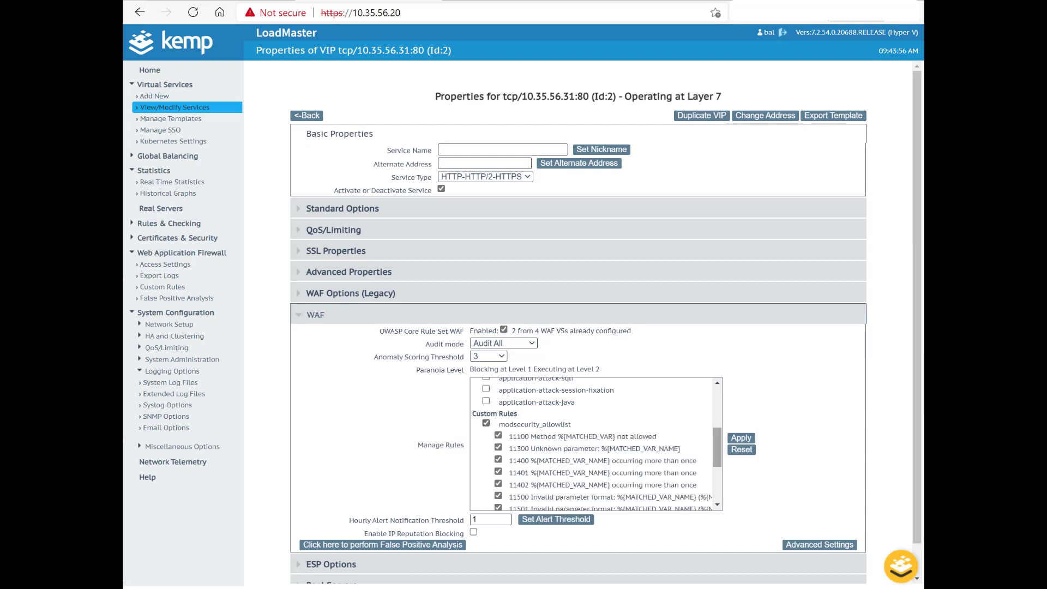
pyautogui.scroll(-3)
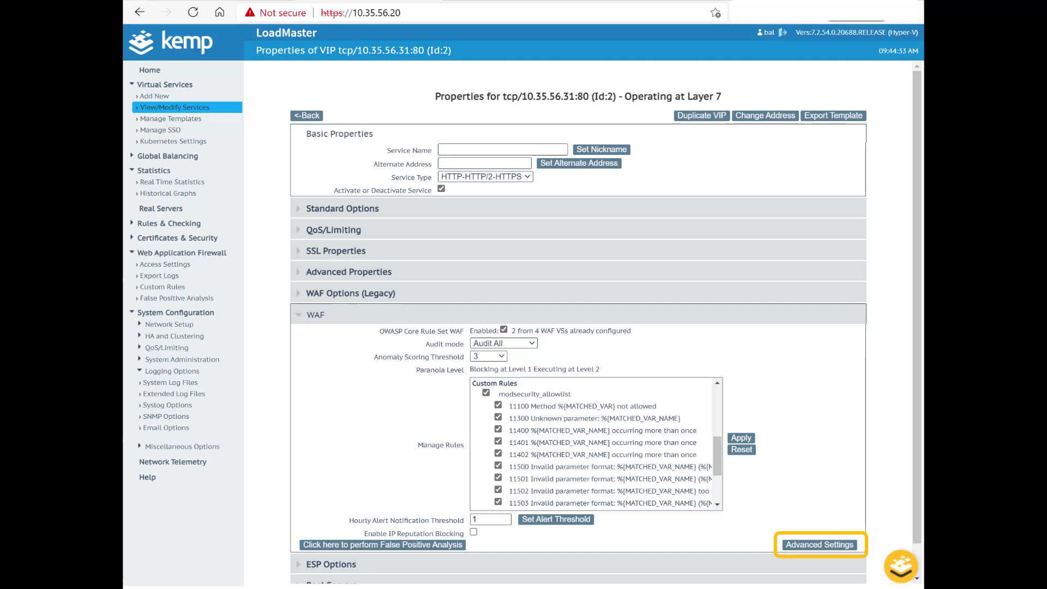
pyautogui.click(819, 544)
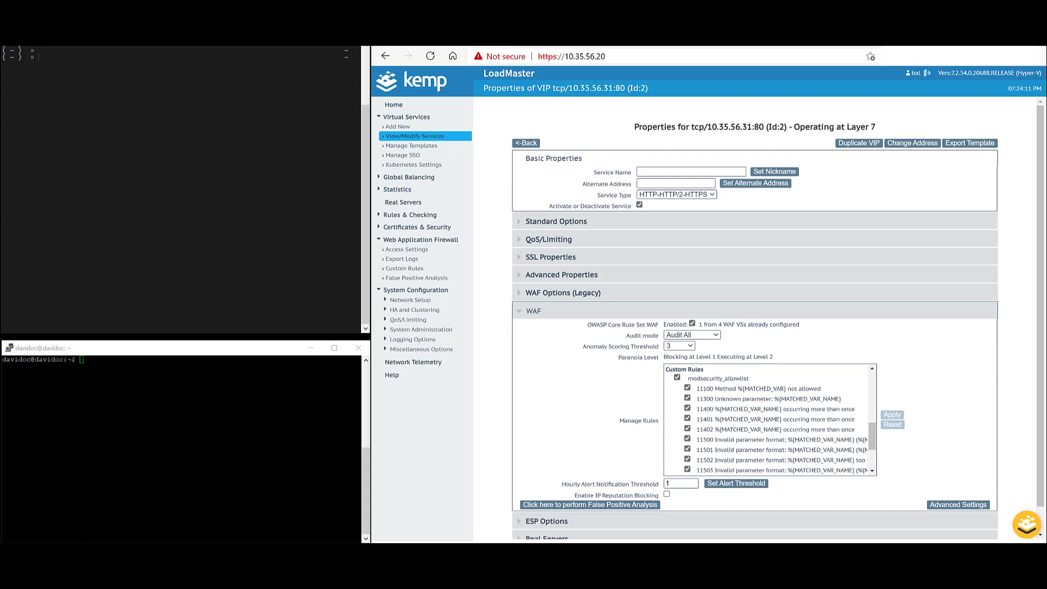
# Step: Rerun !tail on the Apache access log and curl the login URL with and without ?debug=1
pyautogui.write('!tail')
pyautogui.click(180, 55)
pyautogui.write('curl http://10.35.56.31/login/displayLogin.do')
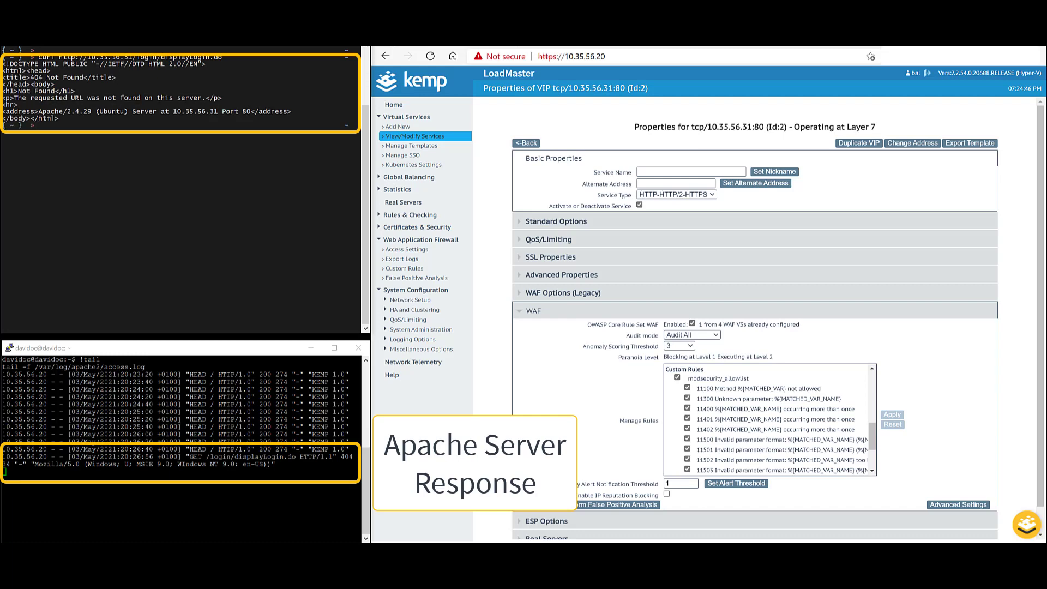
pyautogui.click(412, 339)
pyautogui.write('curl http://10.35.56.31/login/displayLogin.do\\?debug\\=1')
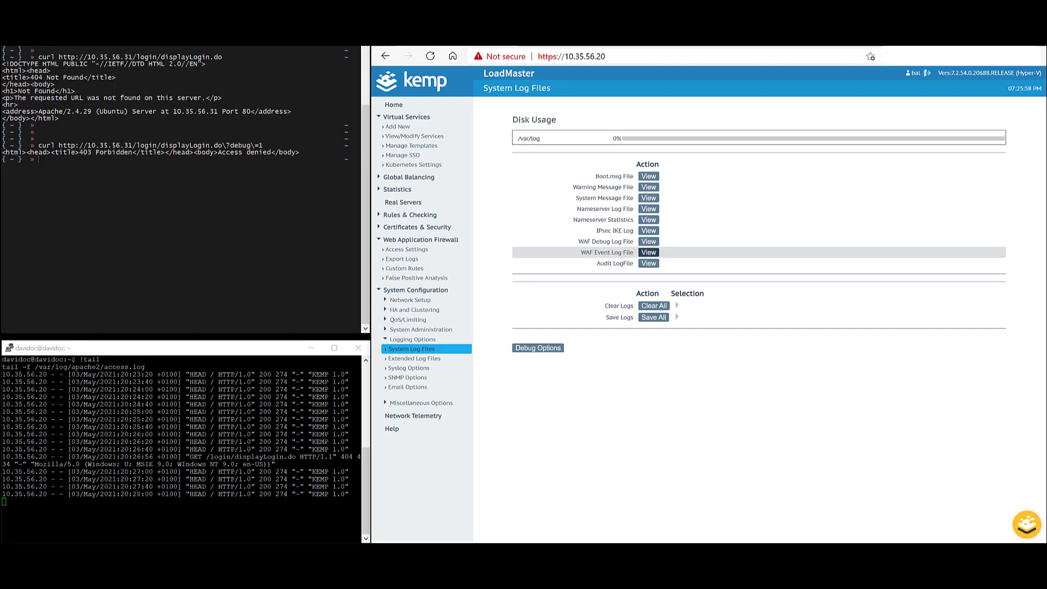
# Step: View the WAF Event Log File and paste the 403 denial entry for ARGS_NAMES:debug into Notepad++
pyautogui.click(647, 252)
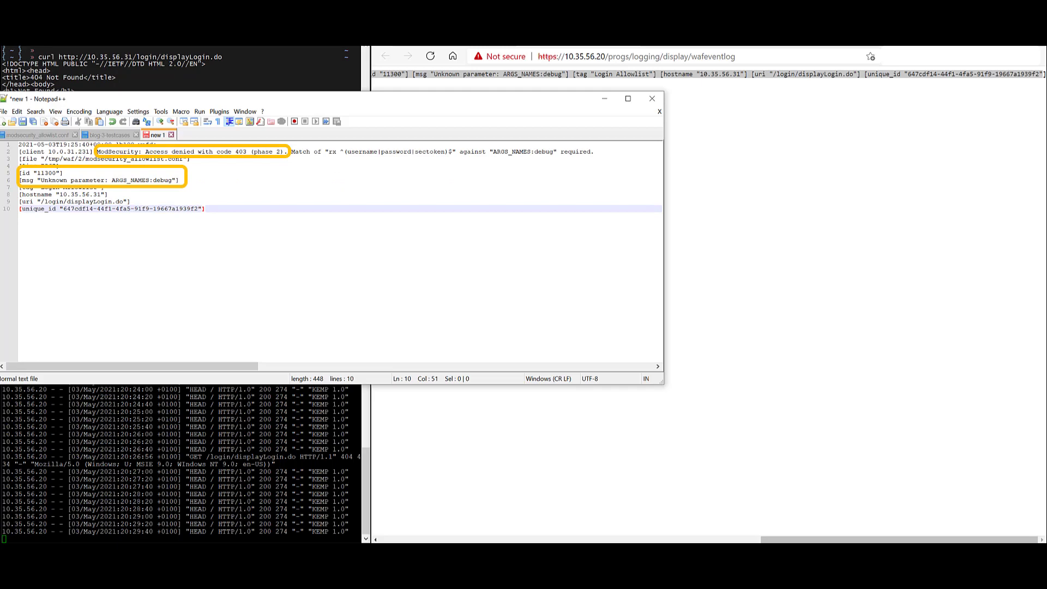
pyautogui.click(206, 209)
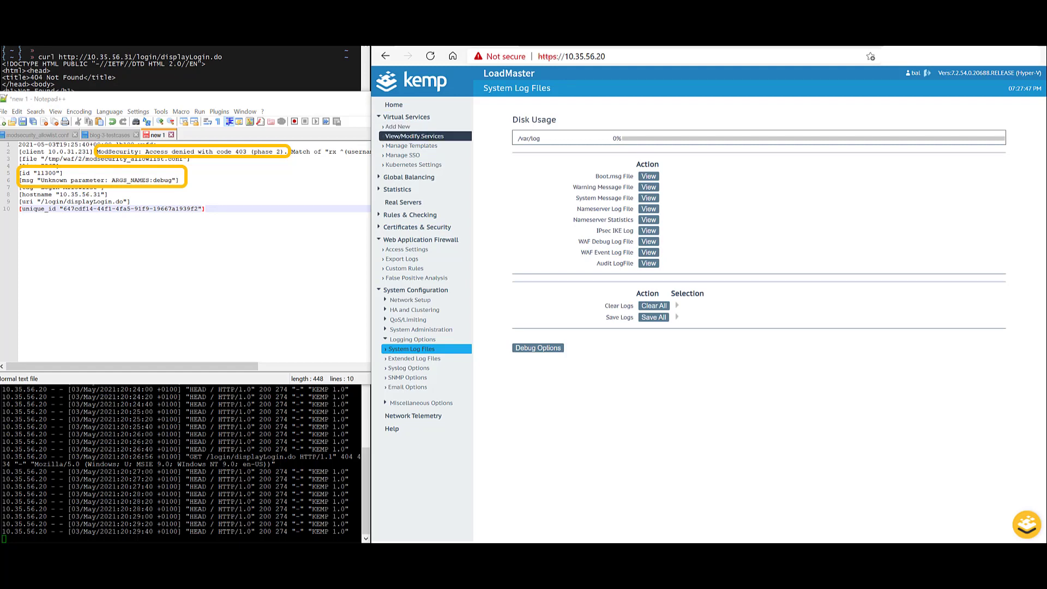
# Step: Modify the 10.35.56.31:80 service again and scroll Manage Rules to the enabled modsecurity_allowlist
pyautogui.click(415, 137)
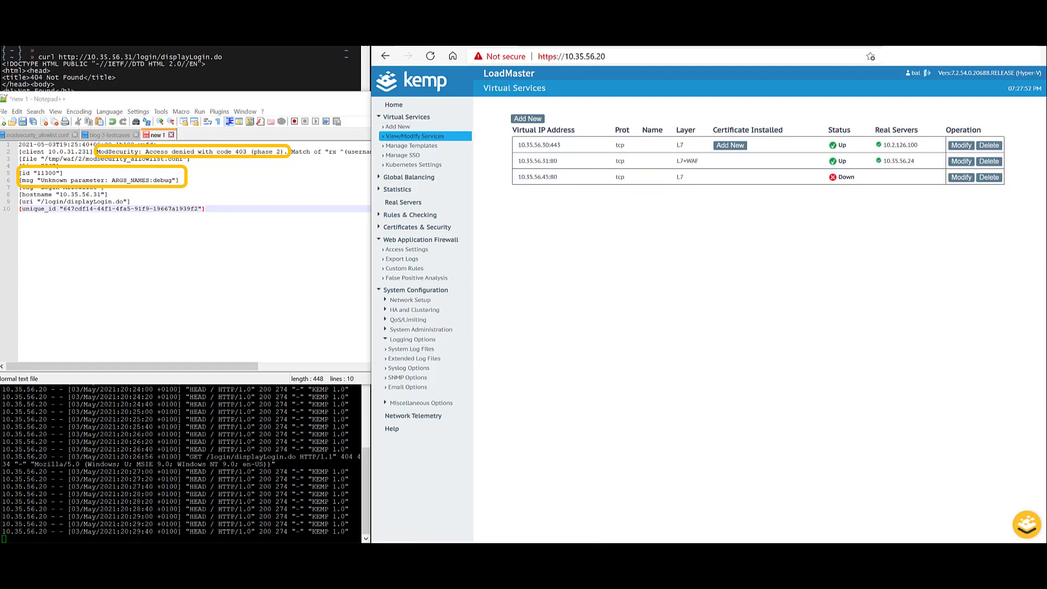
pyautogui.click(960, 162)
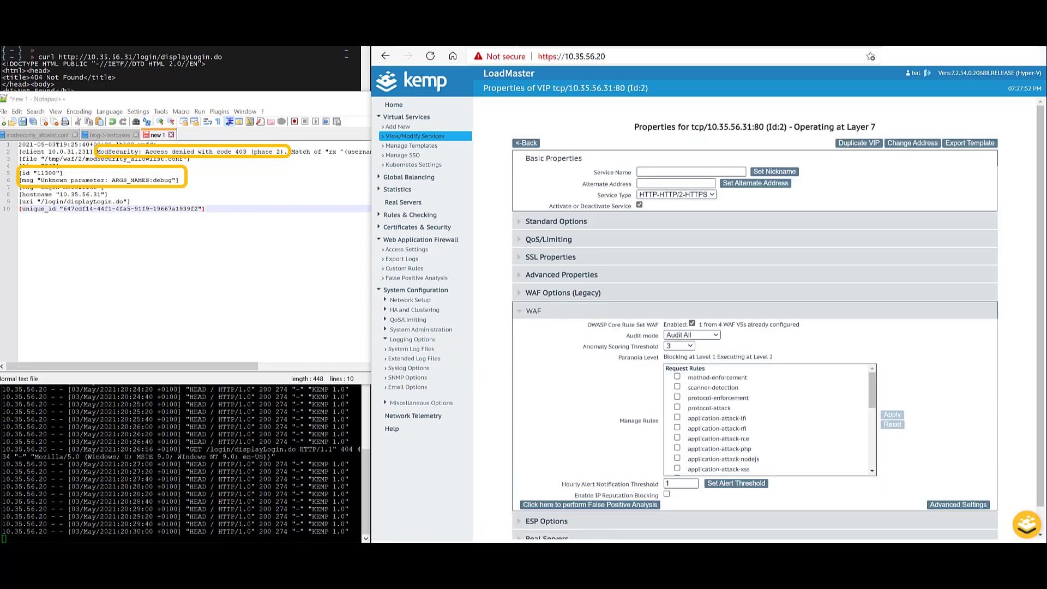
pyautogui.scroll(-3)
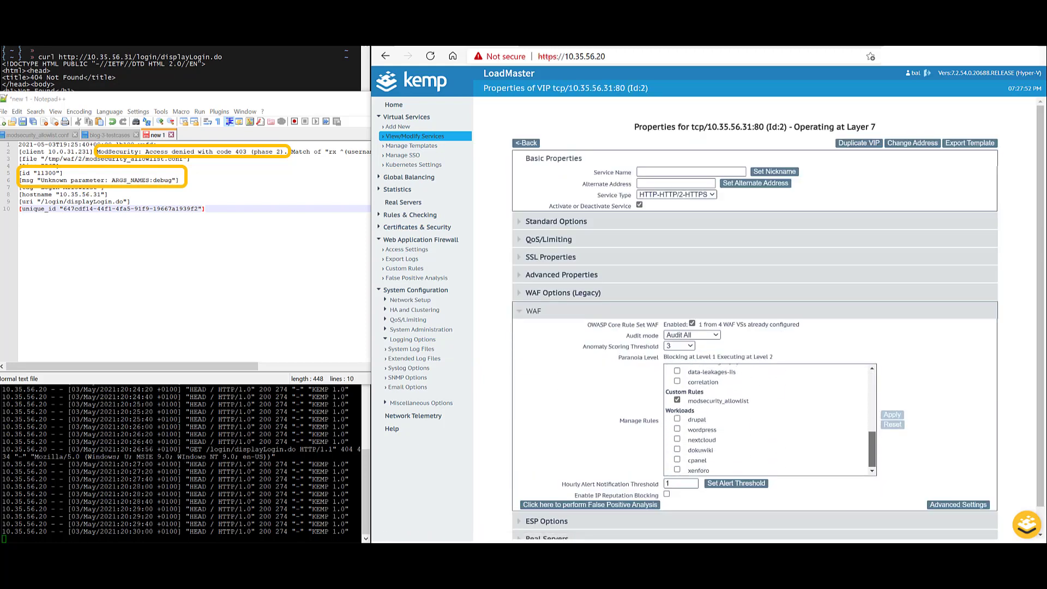